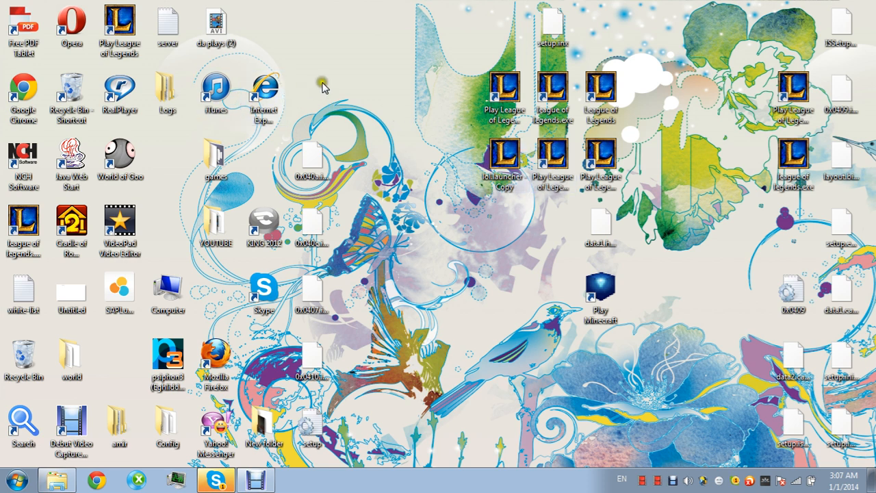
pyautogui.moveTo(452, 111)
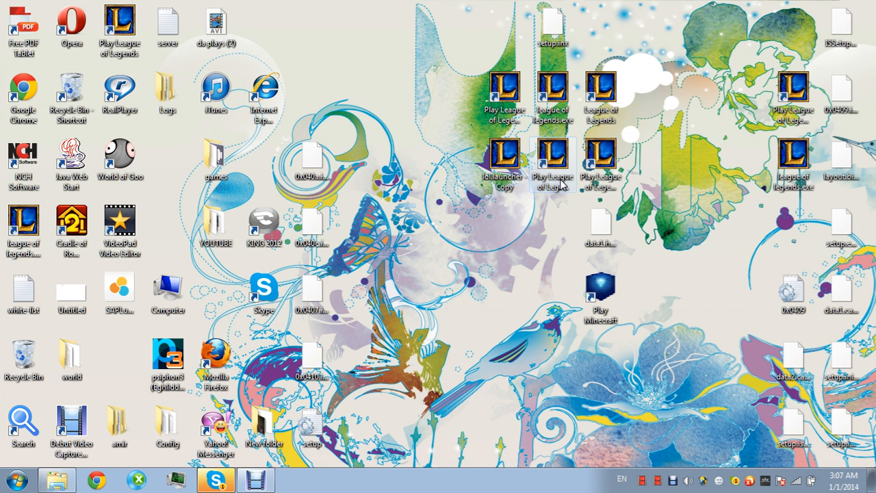
# Abandon the broken desktop shortcut and browse via Start > Computer into Local Disk (C:)
pyautogui.doubleClick(503, 156)
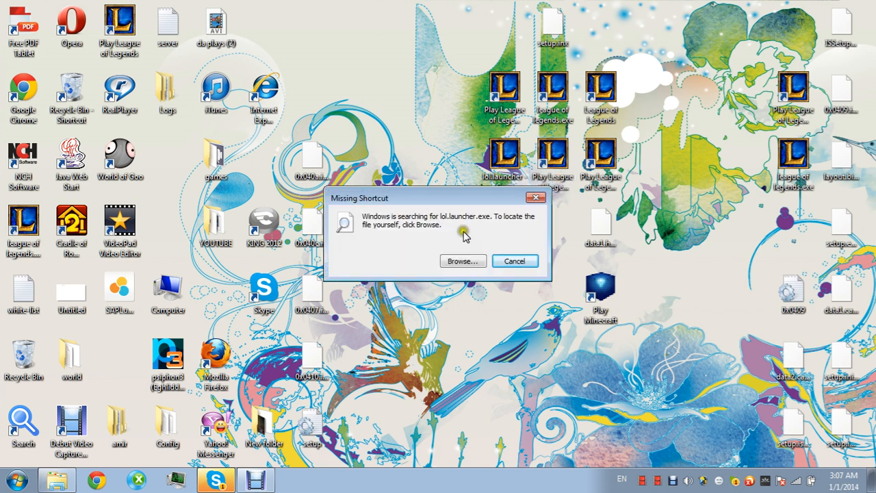
pyautogui.click(514, 261)
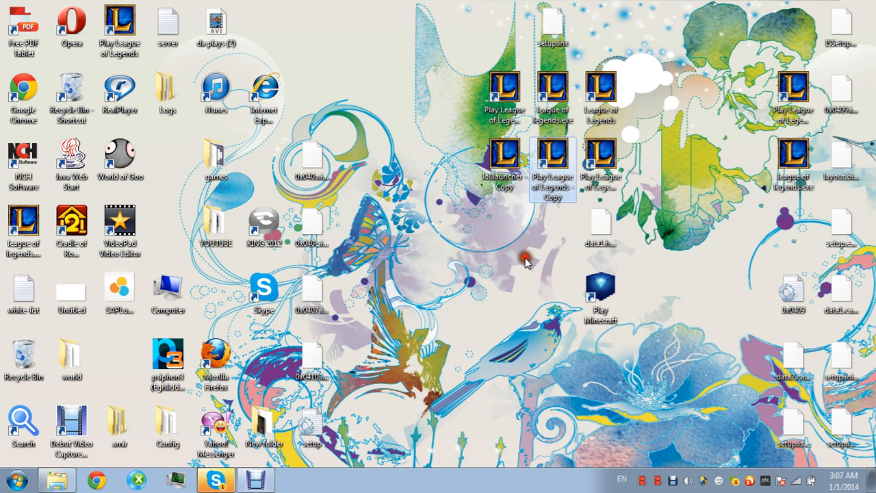
pyautogui.click(17, 479)
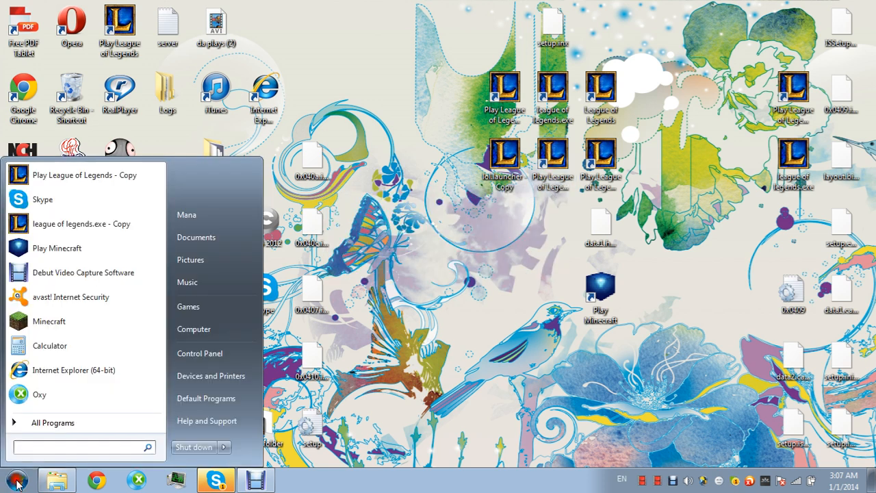
pyautogui.click(15, 481)
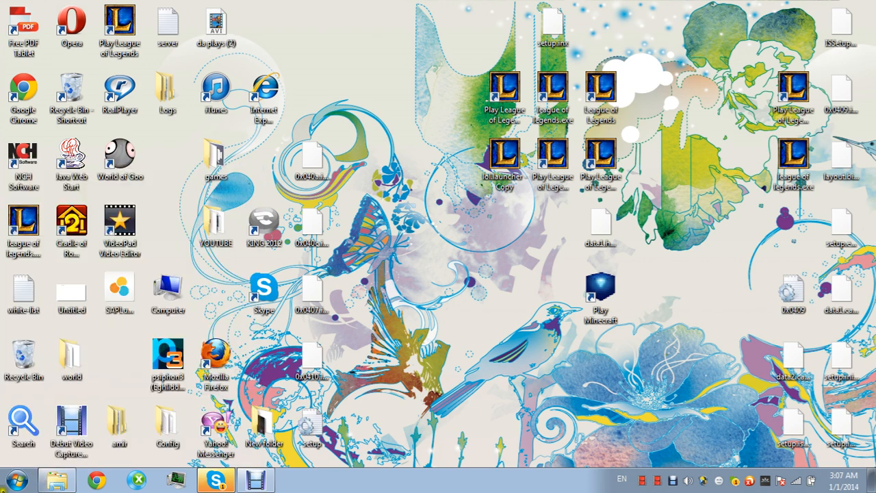
pyautogui.click(16, 480)
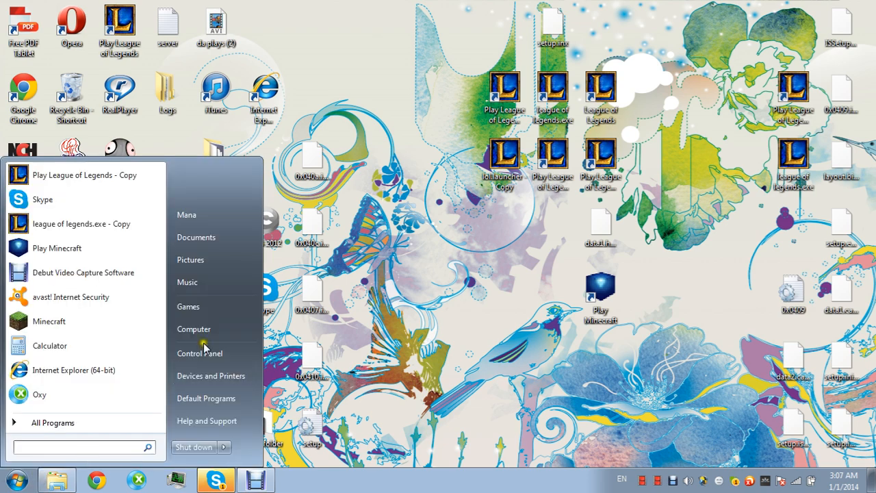
pyautogui.click(194, 329)
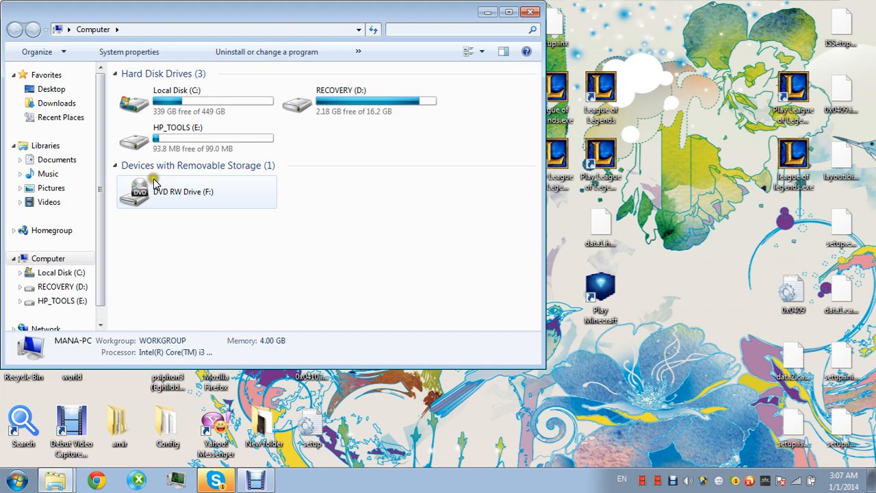
pyautogui.click(196, 101)
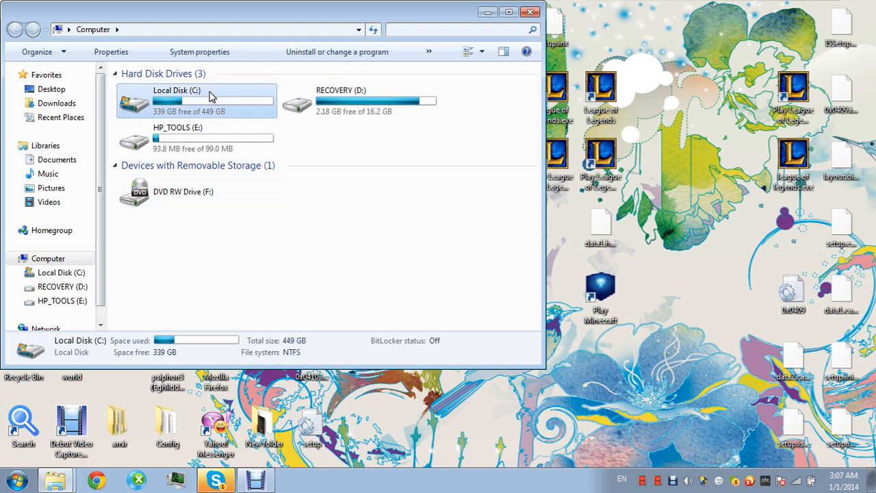
pyautogui.doubleClick(197, 100)
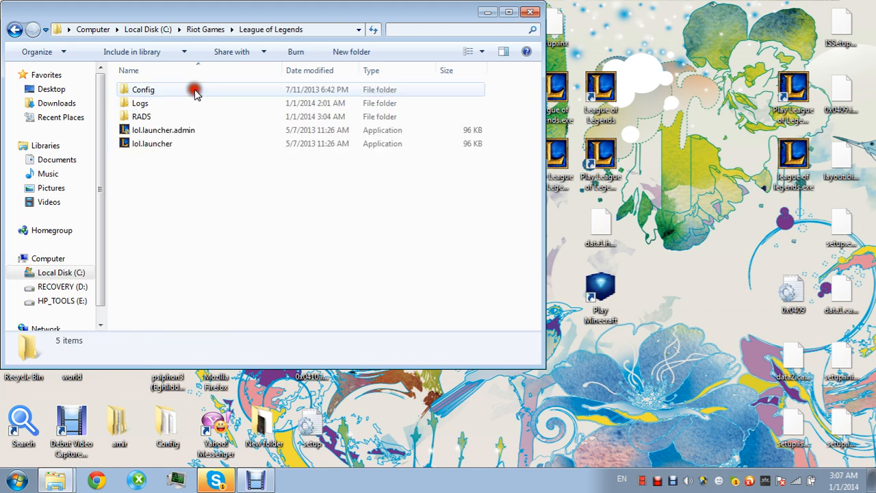
pyautogui.click(152, 143)
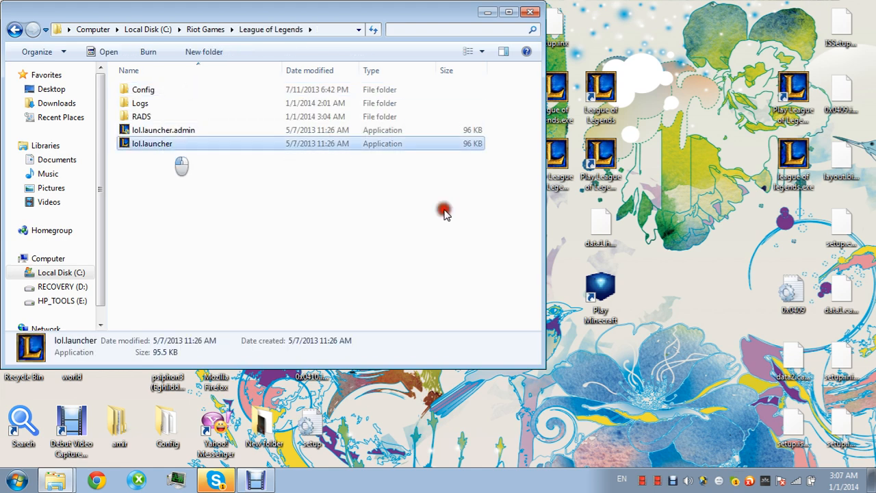
pyautogui.doubleClick(152, 143)
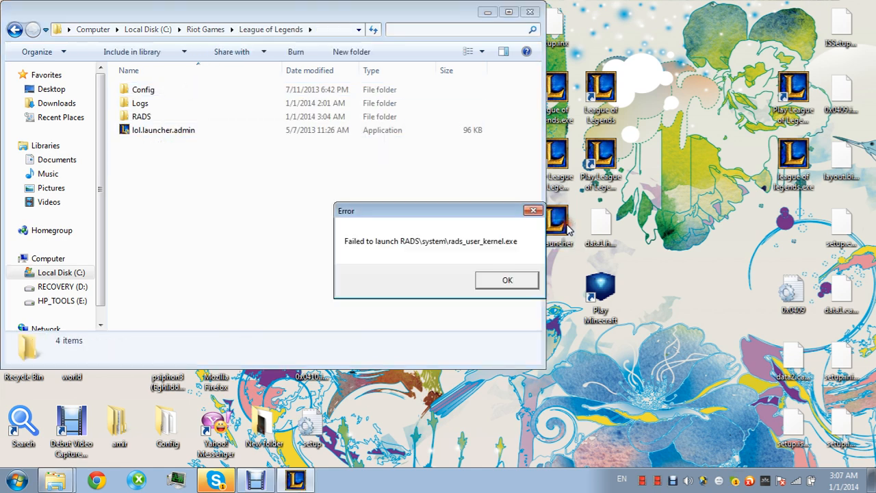
pyautogui.click(507, 280)
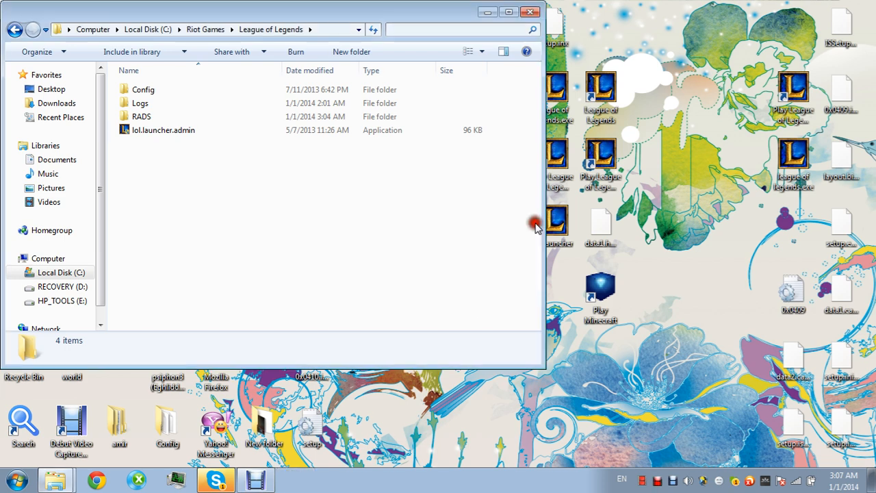
pyautogui.click(152, 144)
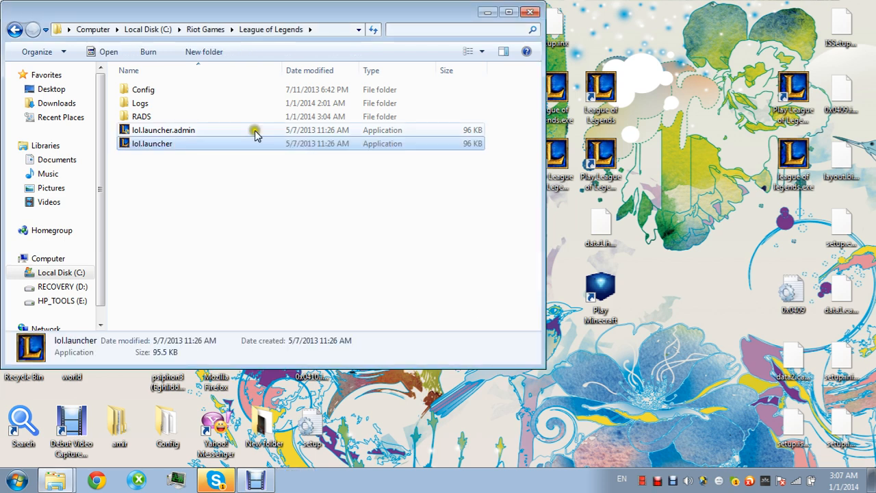
pyautogui.click(163, 129)
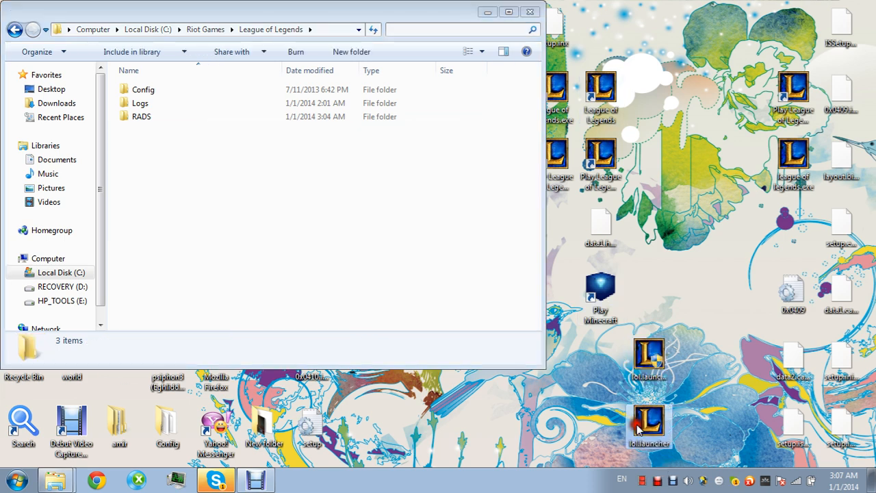
pyautogui.click(141, 116)
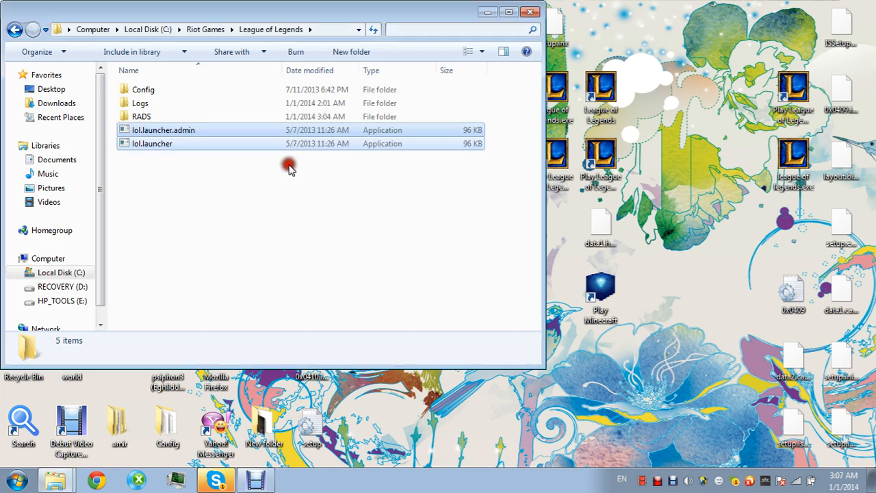
pyautogui.click(152, 143)
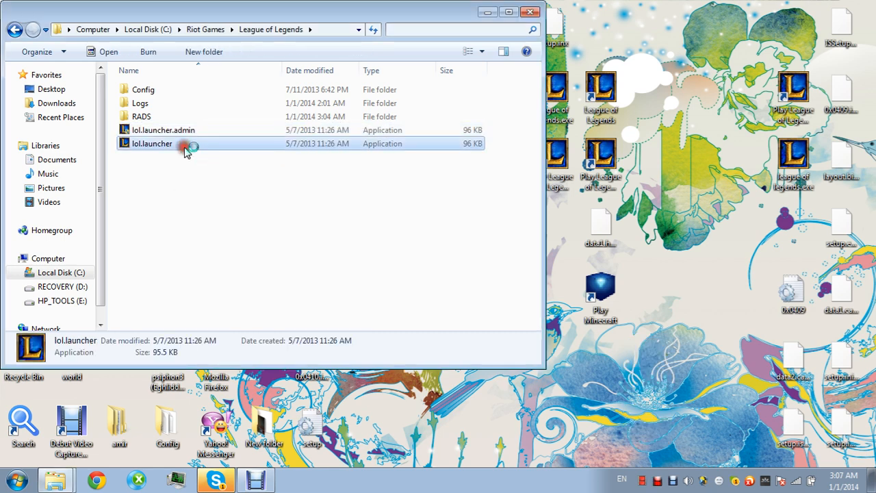
# Run lol.launcher and start the up-to-date game with the launcher's Play button
pyautogui.doubleClick(152, 143)
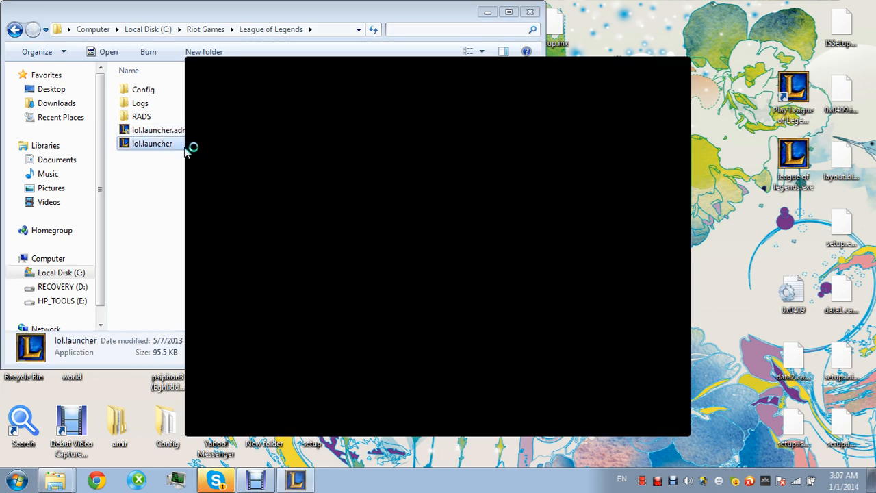
pyautogui.doubleClick(151, 143)
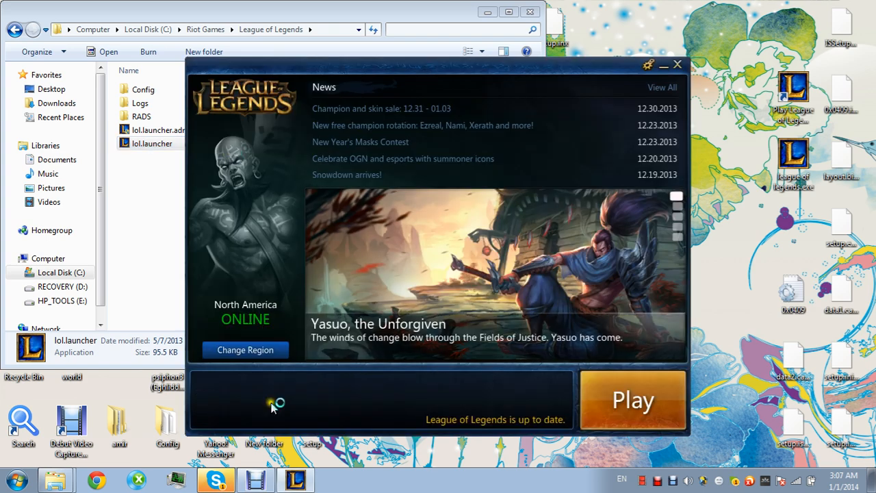
pyautogui.click(678, 64)
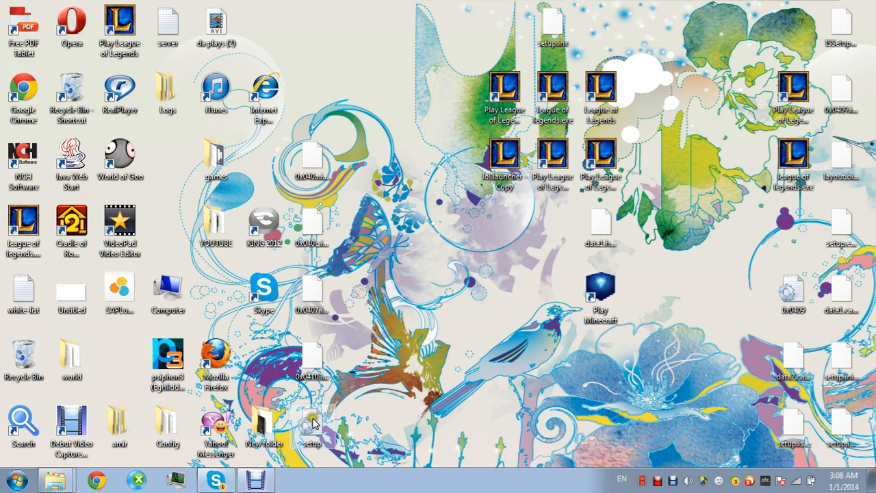
# Reopen the C:\Riot Games\League of Legends Explorer window while the game loads
pyautogui.click(216, 479)
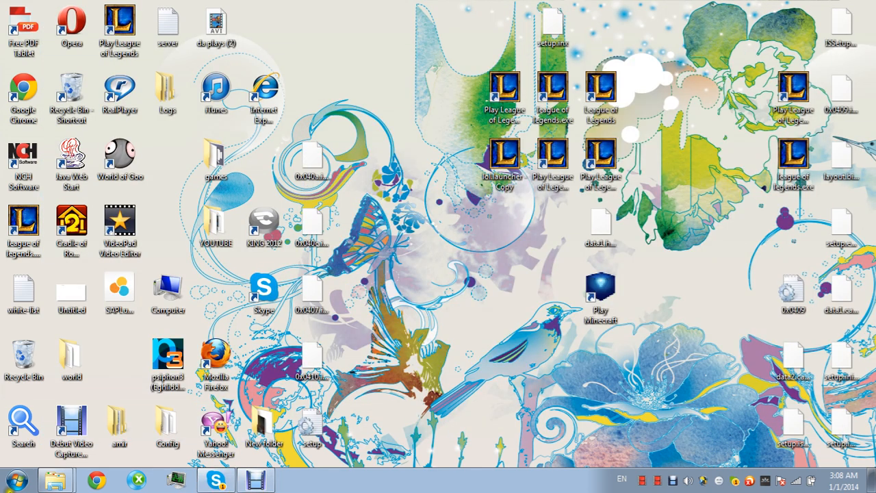
pyautogui.doubleClick(168, 287)
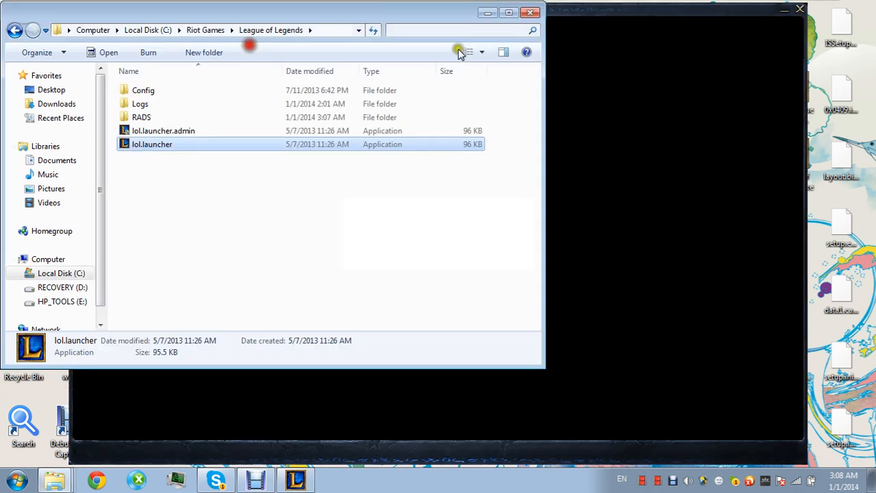
# Relaunch lol.launcher and cancel the 'Another instance' error to keep the running game
pyautogui.doubleClick(152, 143)
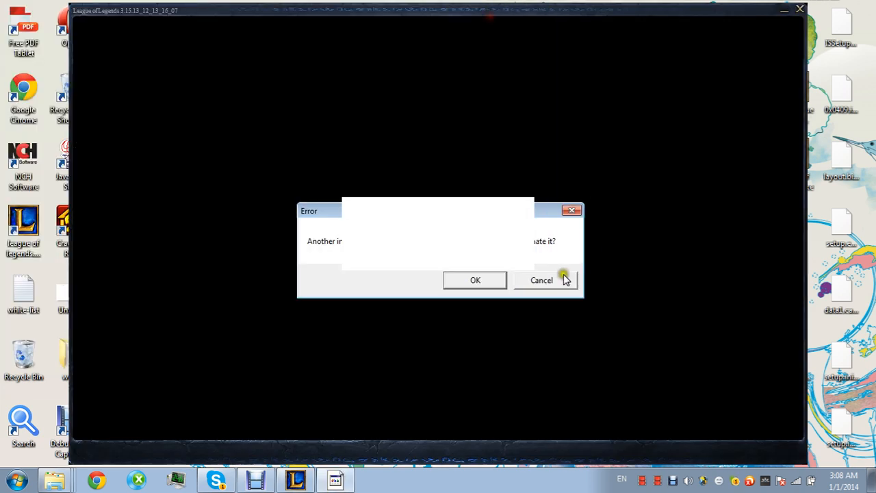
pyautogui.click(541, 280)
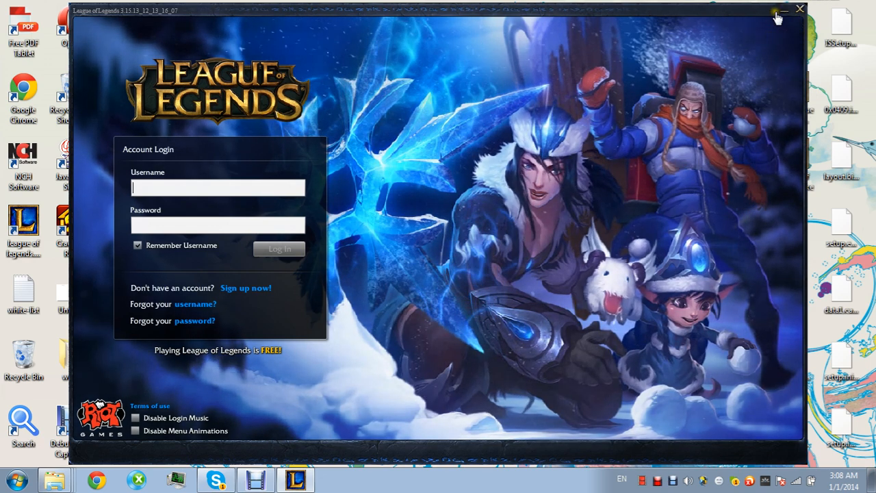
pyautogui.moveTo(783, 13)
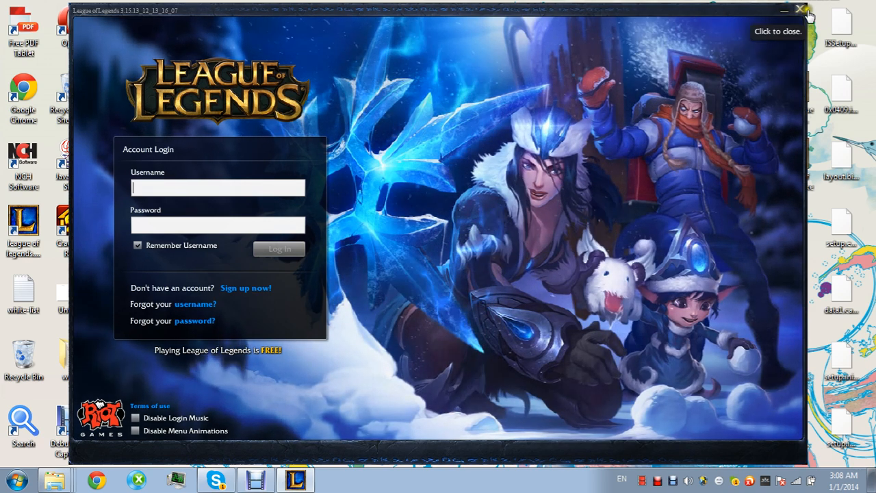
# Close the League of Legends Account Login window with its X button
pyautogui.click(800, 10)
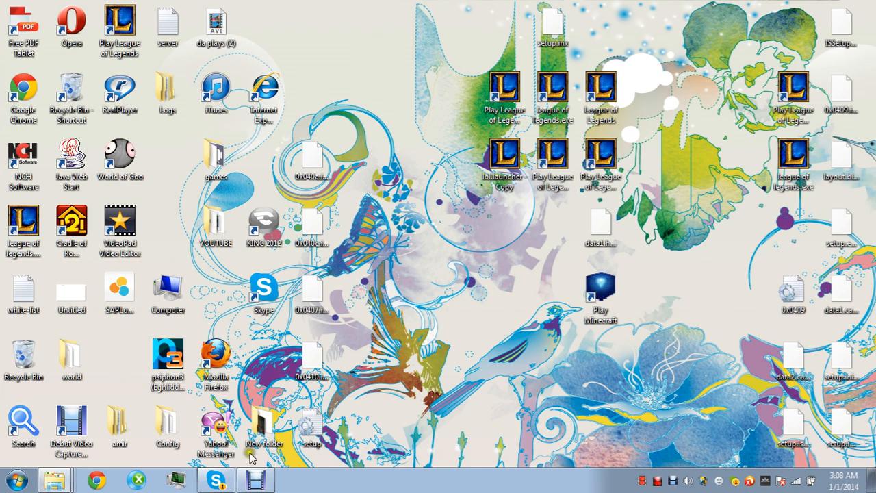